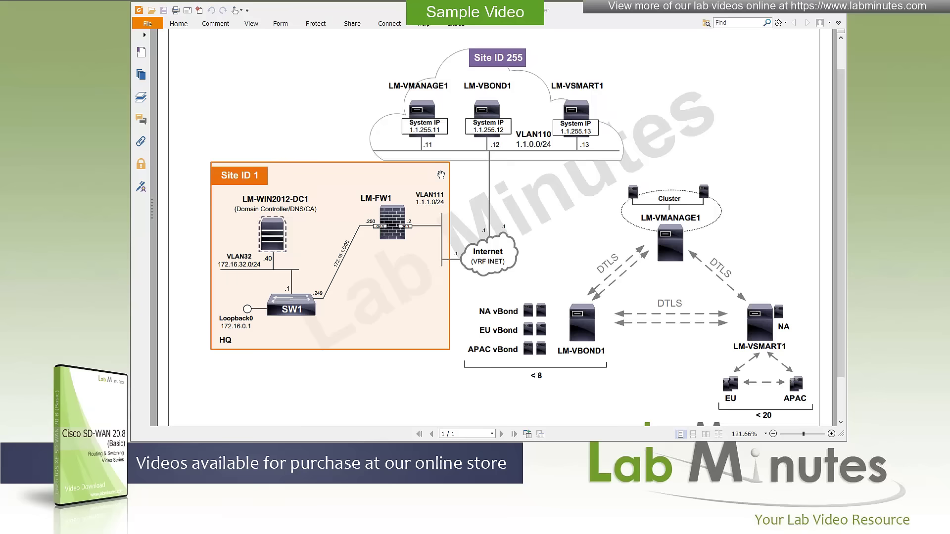
pyautogui.moveTo(440, 177)
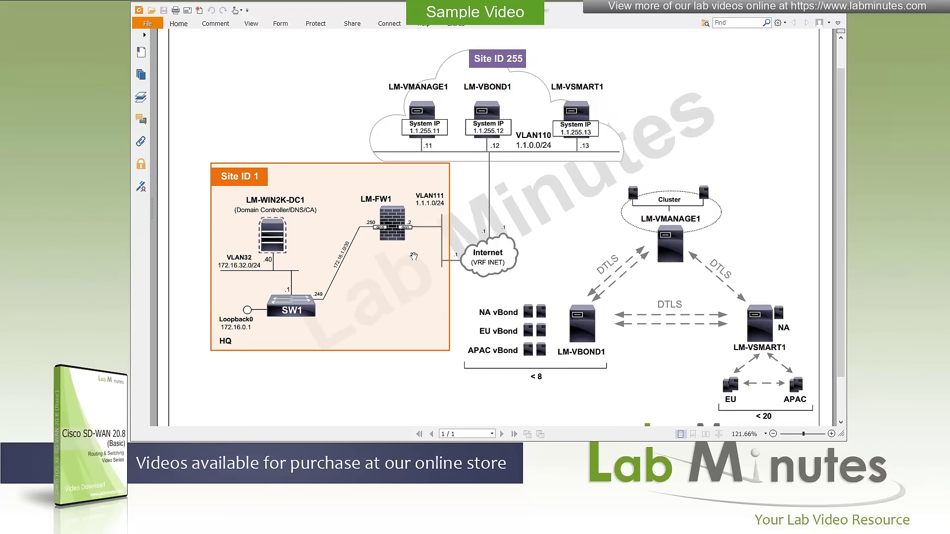
pyautogui.moveTo(375, 275)
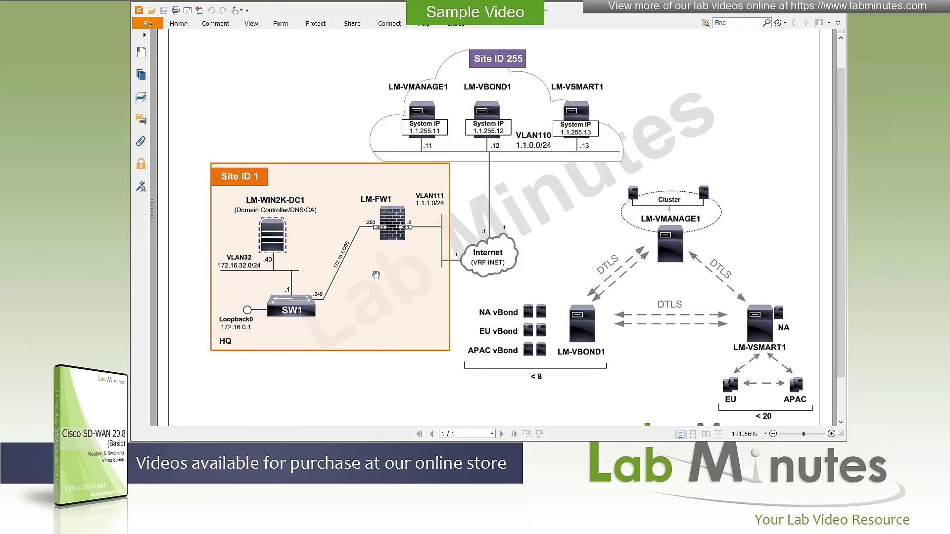
pyautogui.moveTo(280, 200)
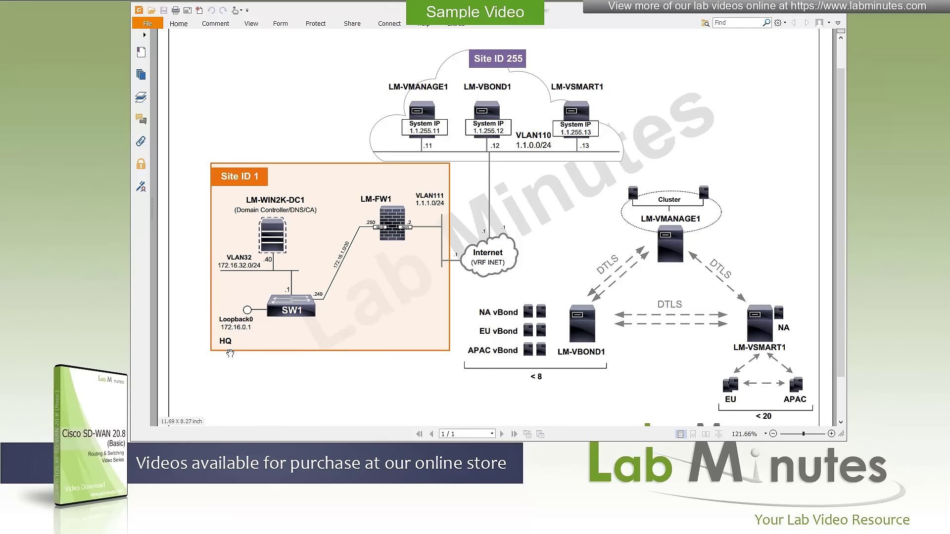
pyautogui.moveTo(288, 242)
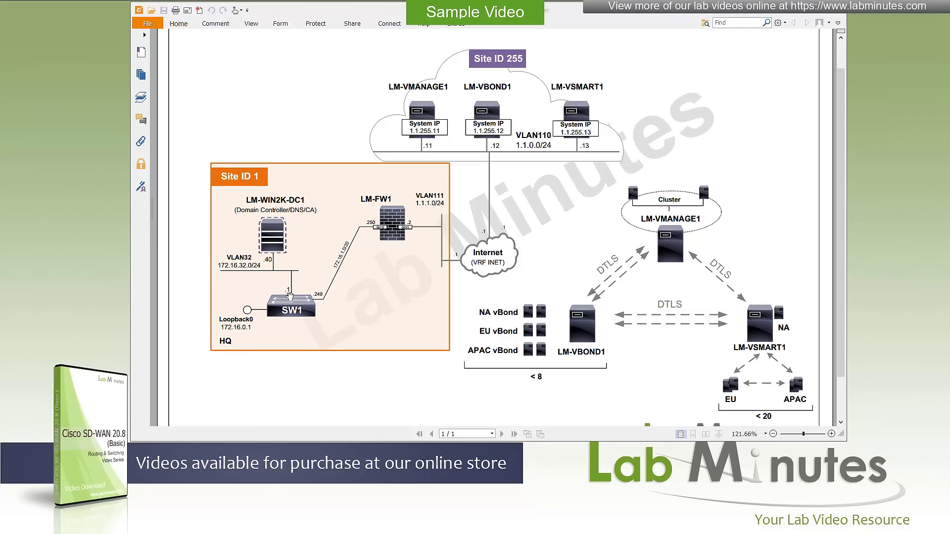
pyautogui.moveTo(288, 297)
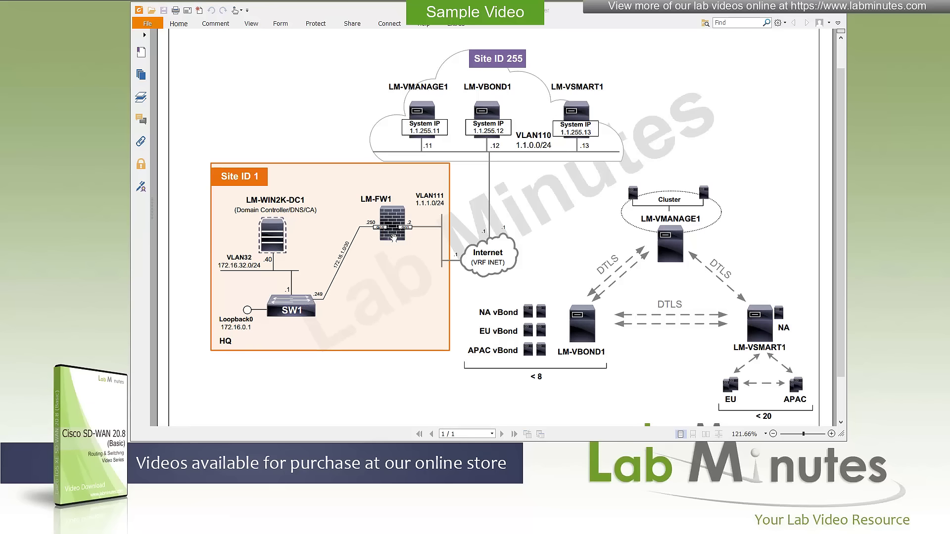
pyautogui.moveTo(364, 222)
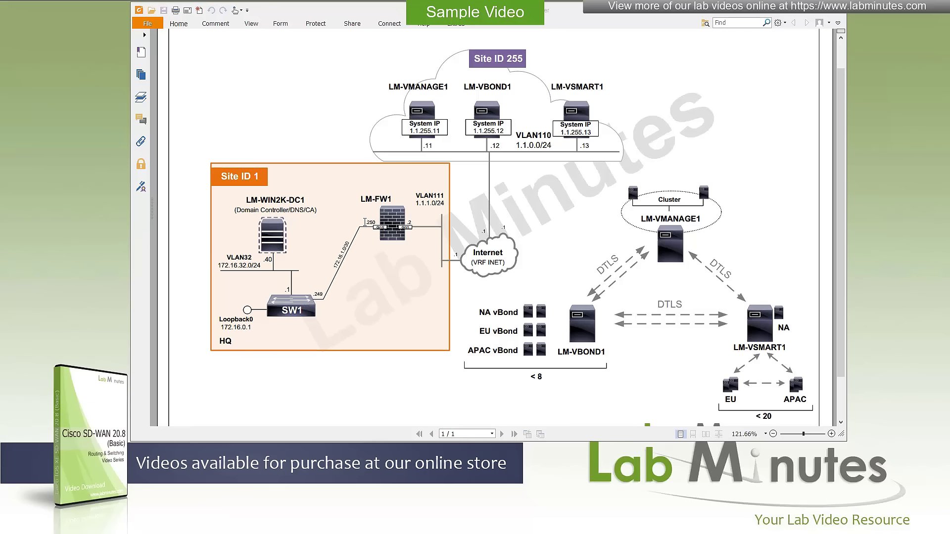
pyautogui.moveTo(418, 222)
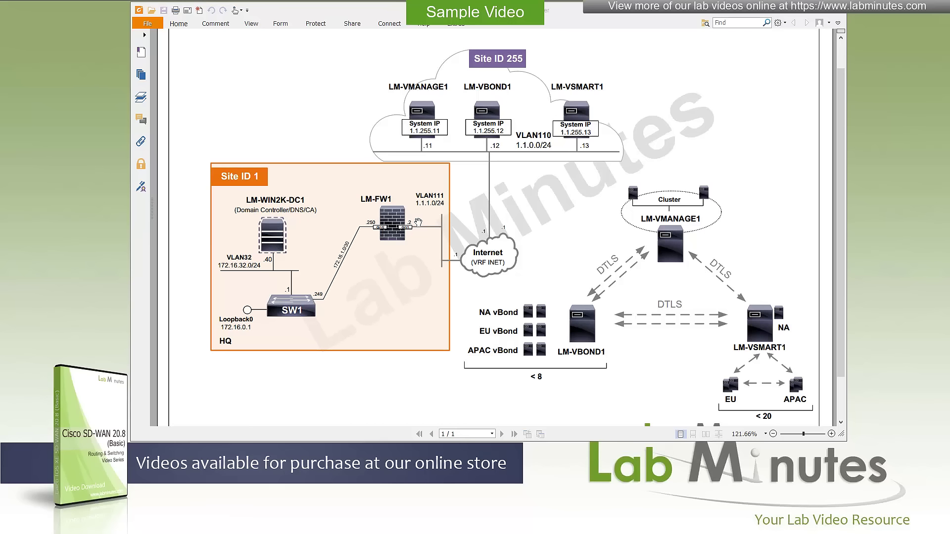
pyautogui.moveTo(456, 268)
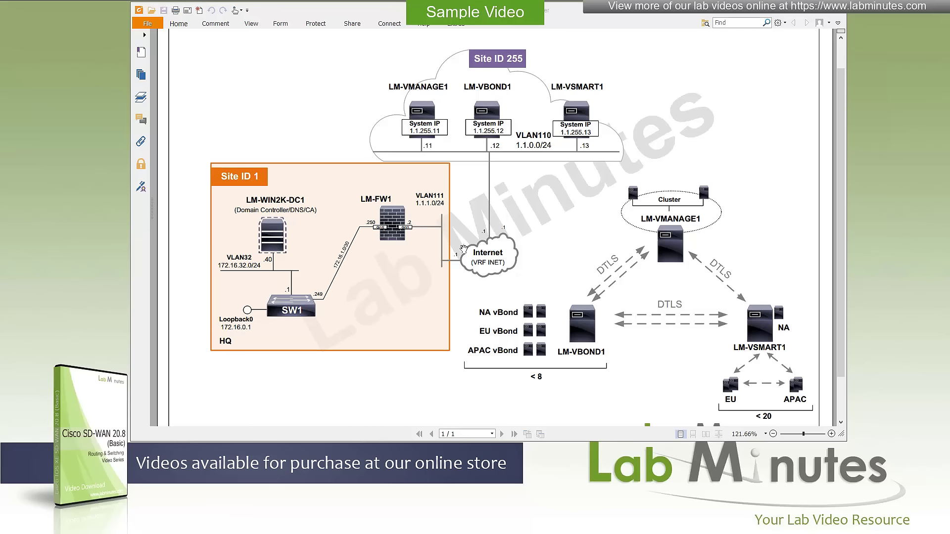
pyautogui.moveTo(499, 252)
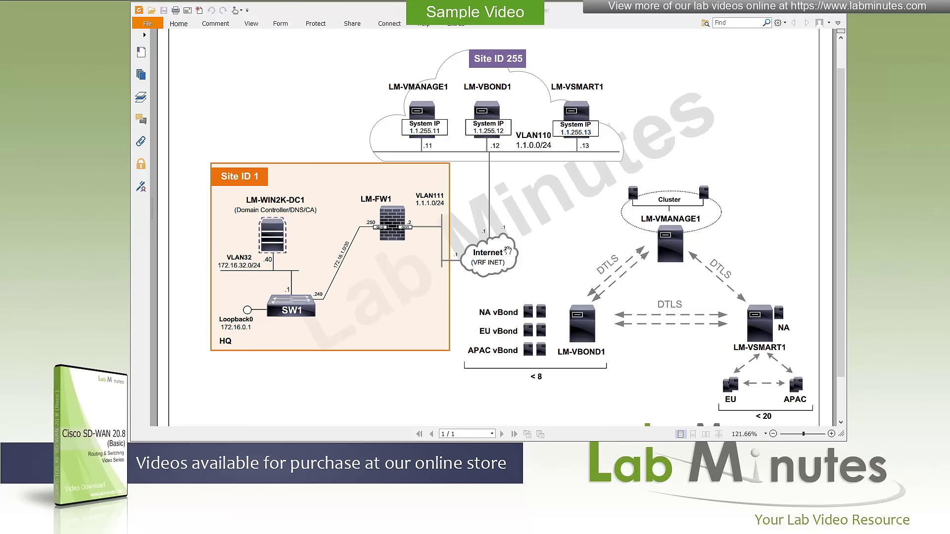
pyautogui.moveTo(585, 206)
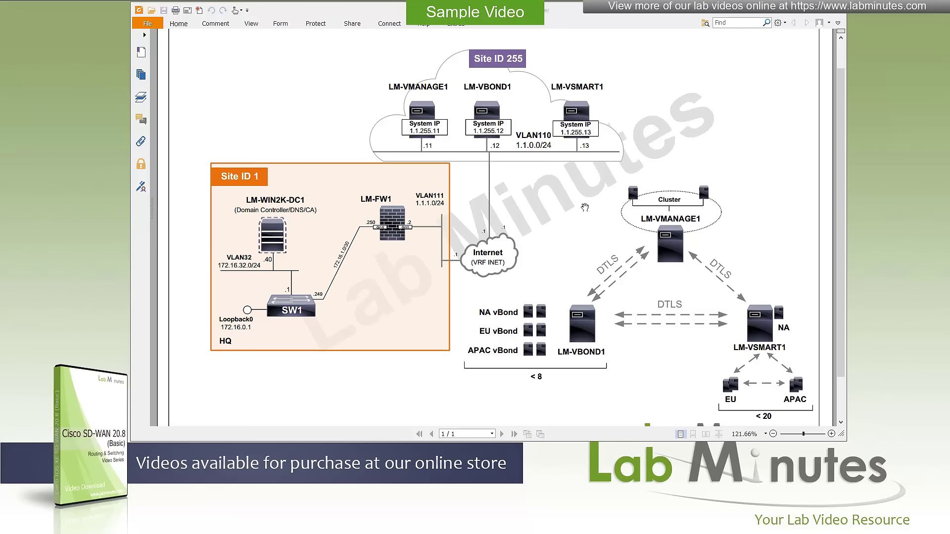
pyautogui.moveTo(489, 239)
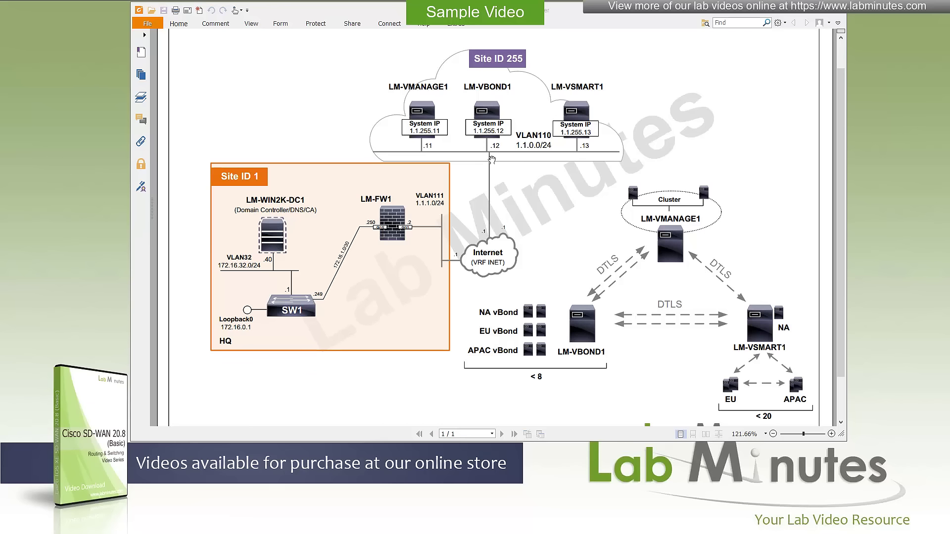
pyautogui.moveTo(584, 160)
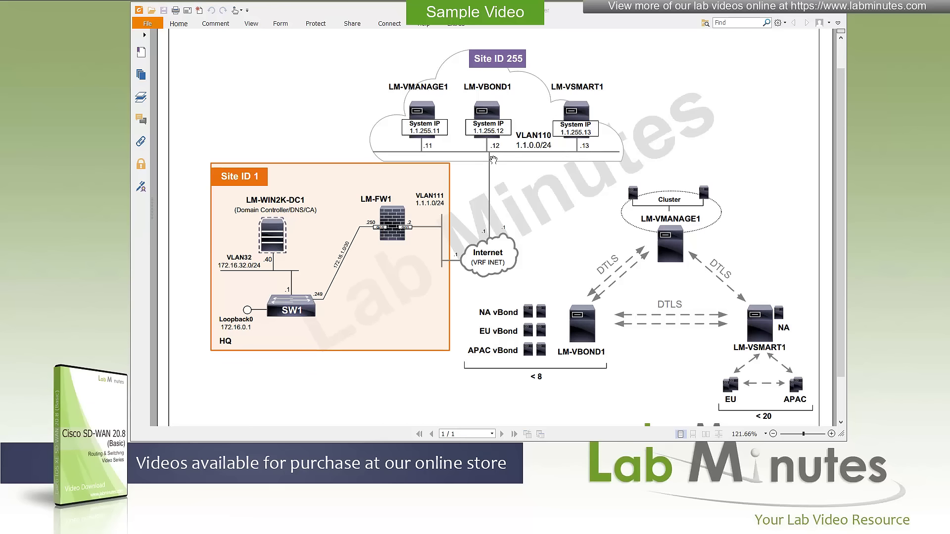
pyautogui.moveTo(466, 254)
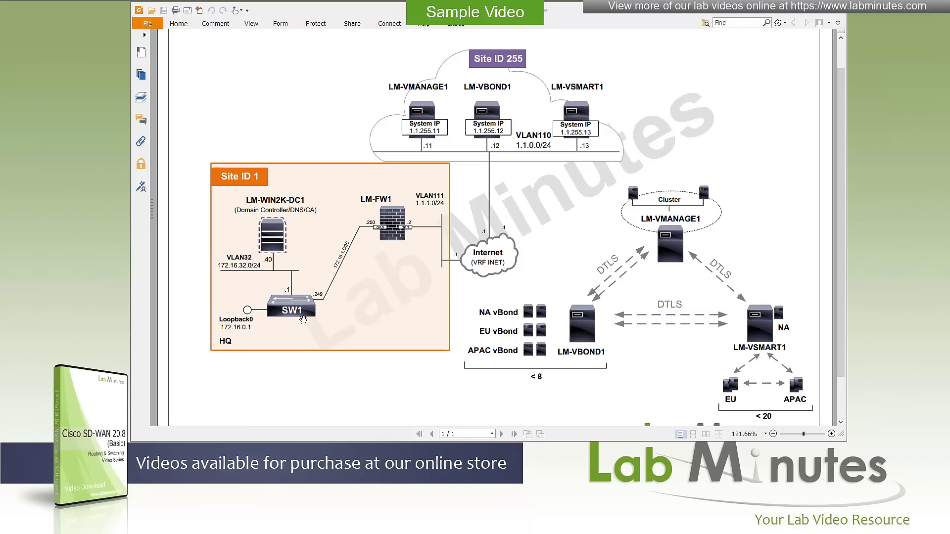
pyautogui.moveTo(491, 270)
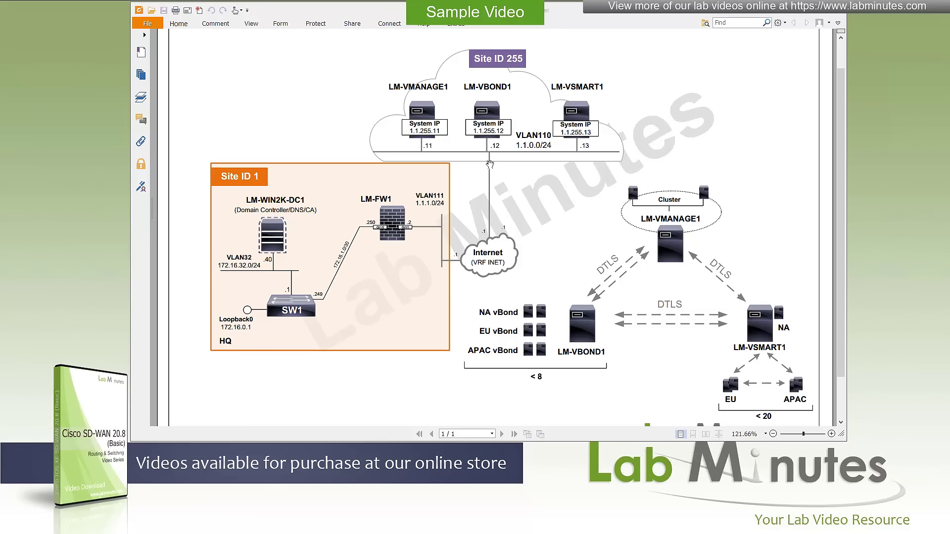
pyautogui.moveTo(520, 160)
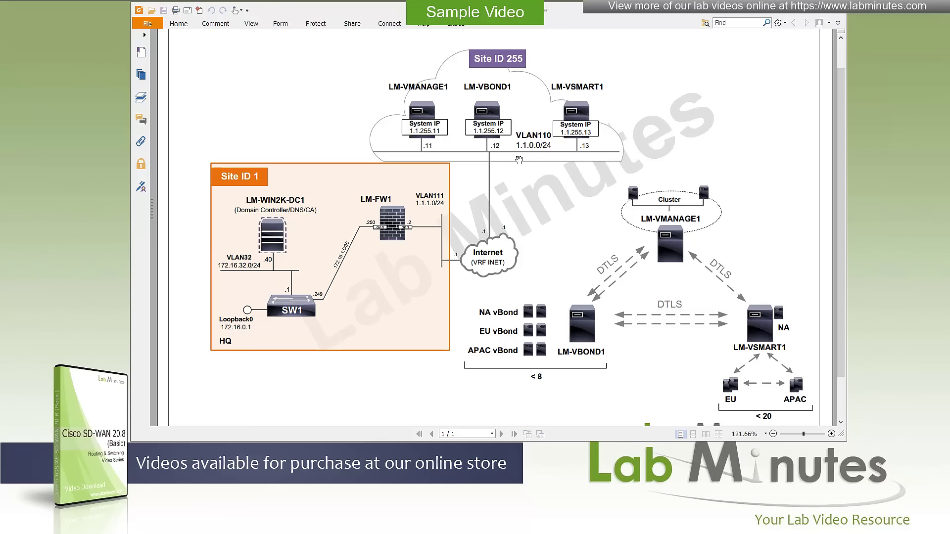
pyautogui.moveTo(542, 159)
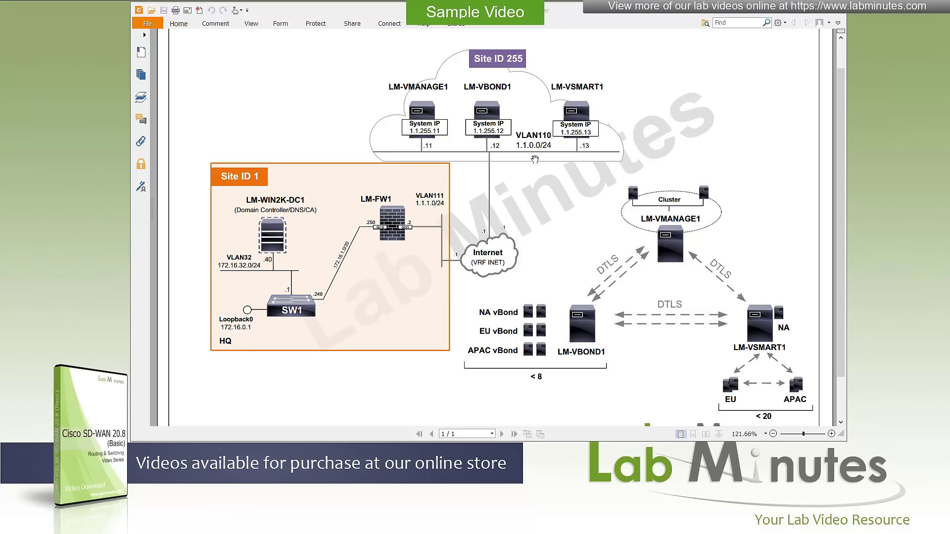
pyautogui.moveTo(453, 126)
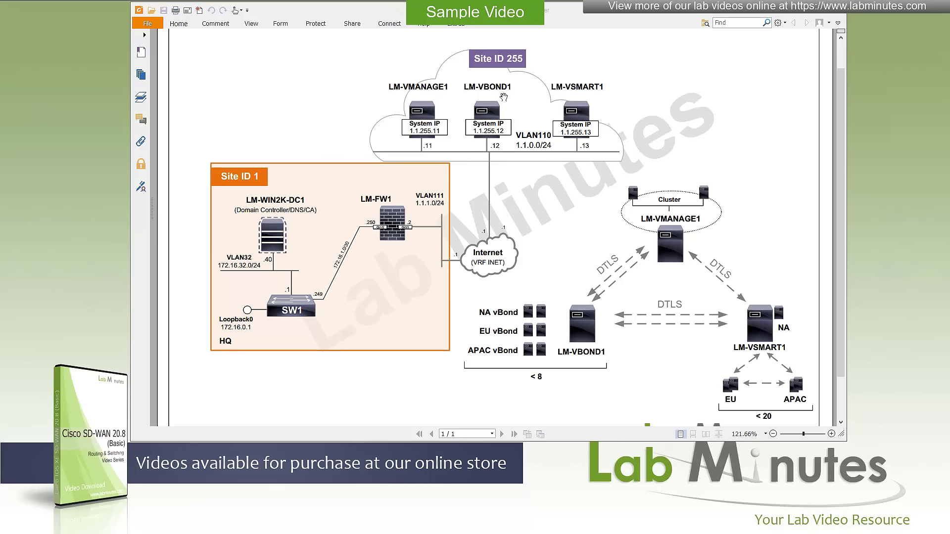
pyautogui.moveTo(446, 144)
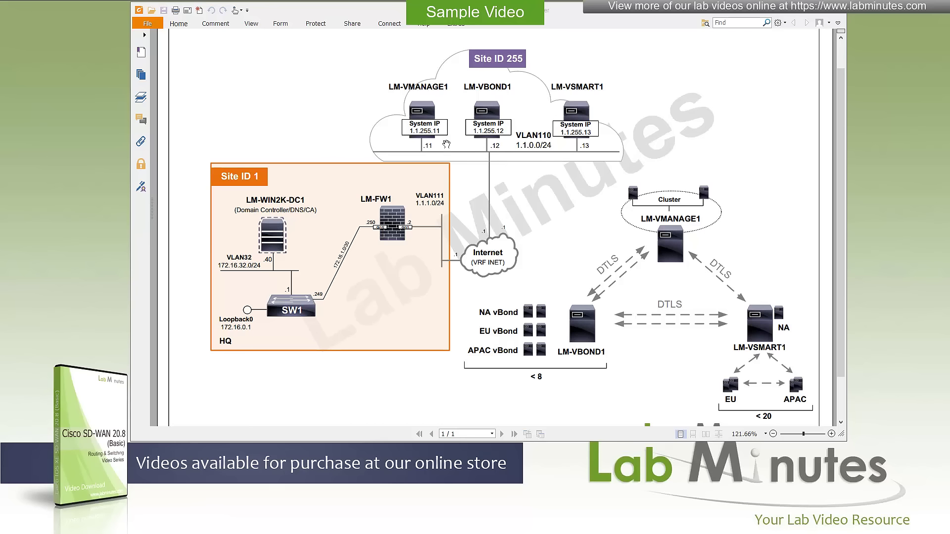
pyautogui.moveTo(586, 149)
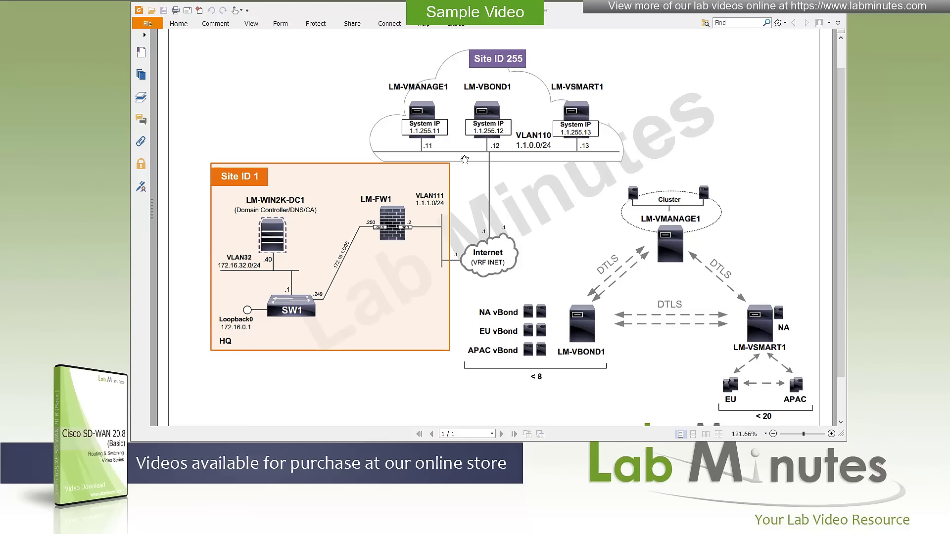
pyautogui.moveTo(470, 157)
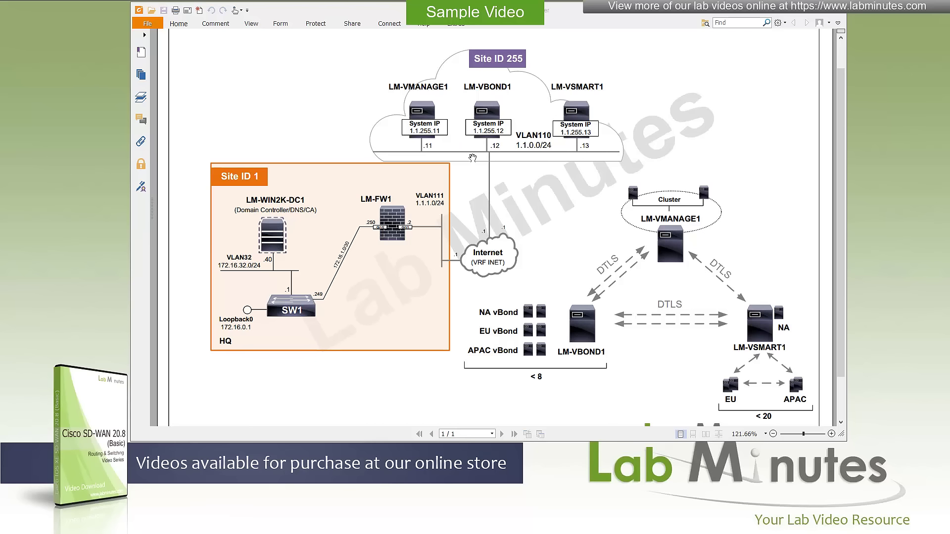
pyautogui.moveTo(467, 146)
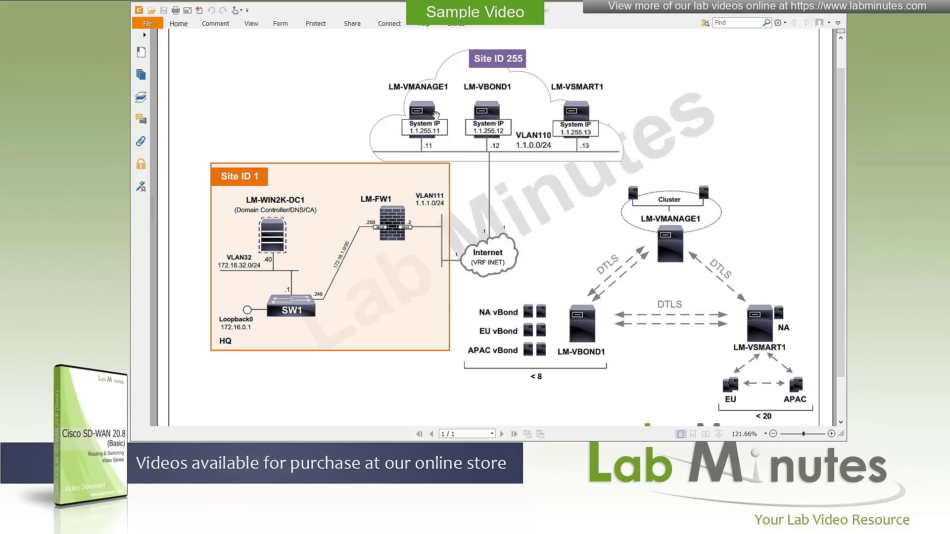
pyautogui.moveTo(378, 295)
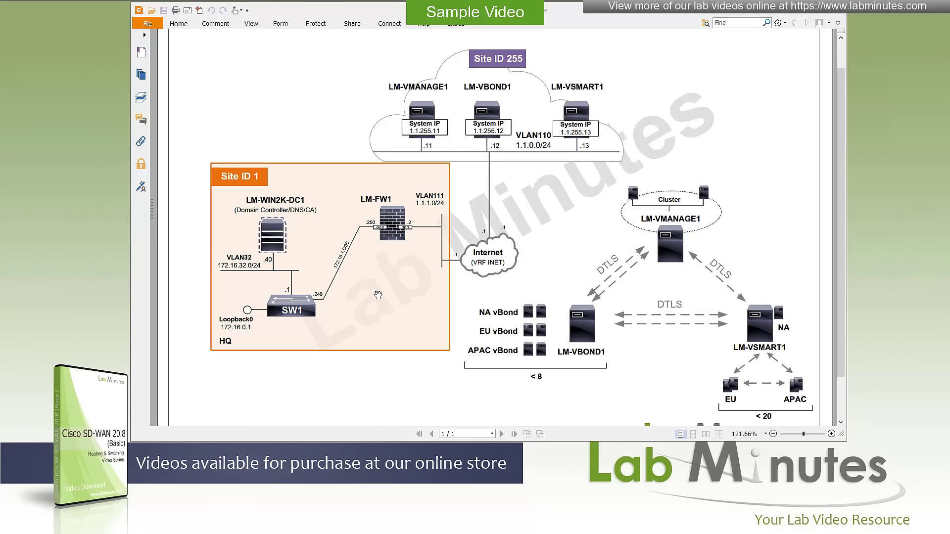
pyautogui.moveTo(376, 275)
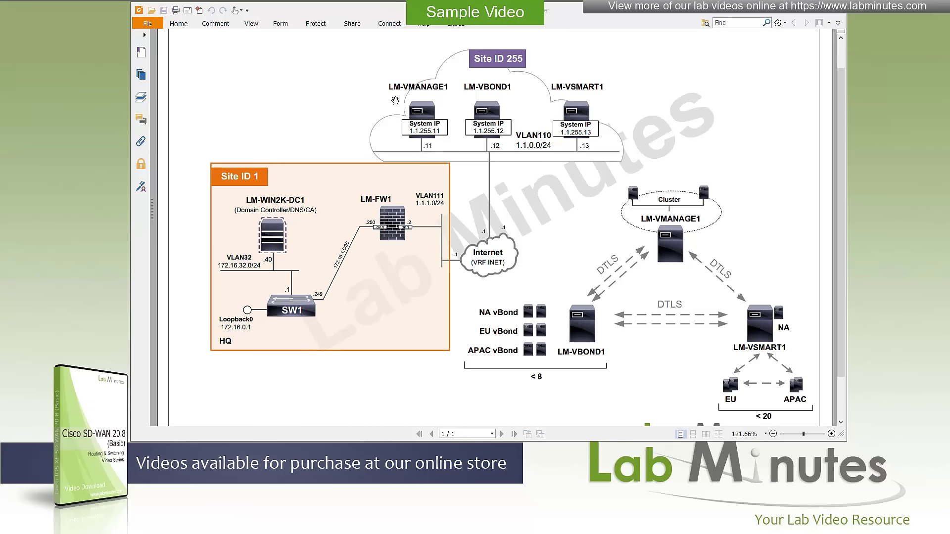
pyautogui.moveTo(406, 138)
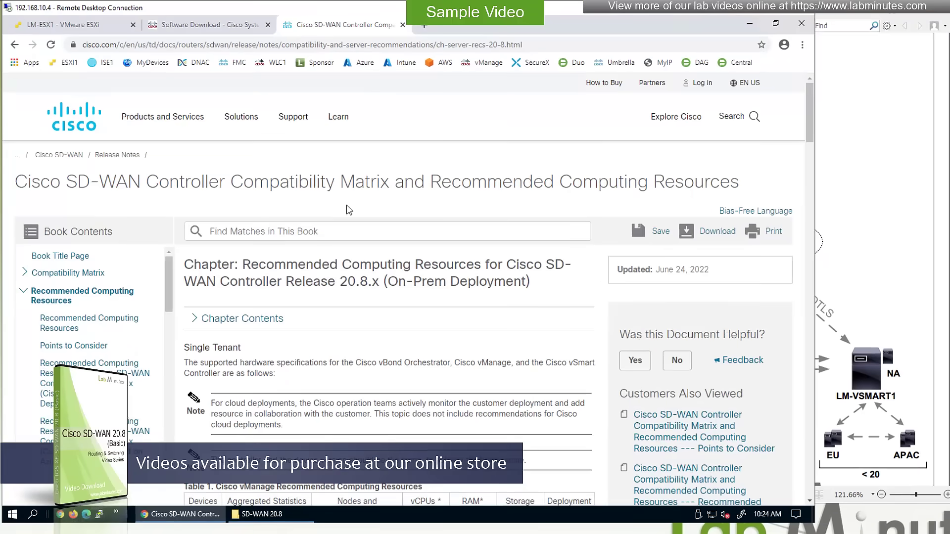
pyautogui.moveTo(543, 191)
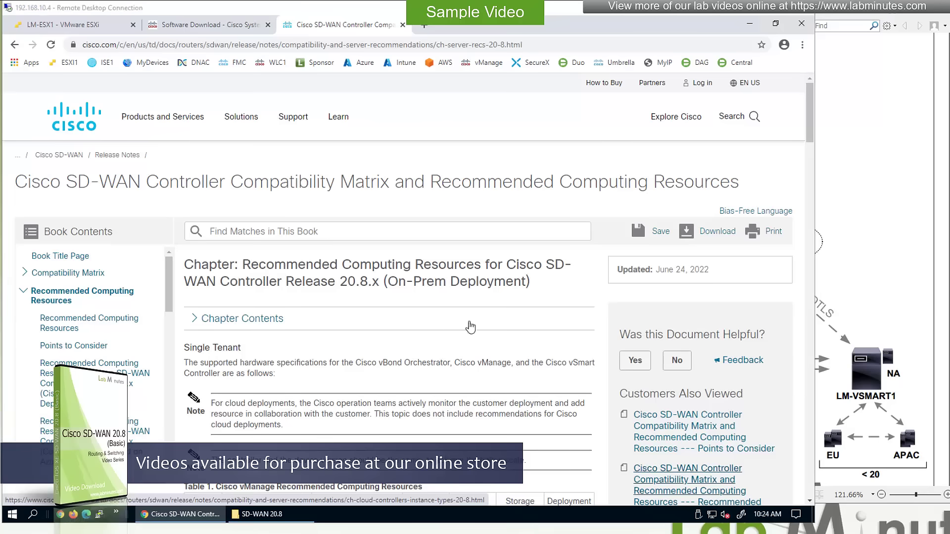
pyautogui.moveTo(314, 381)
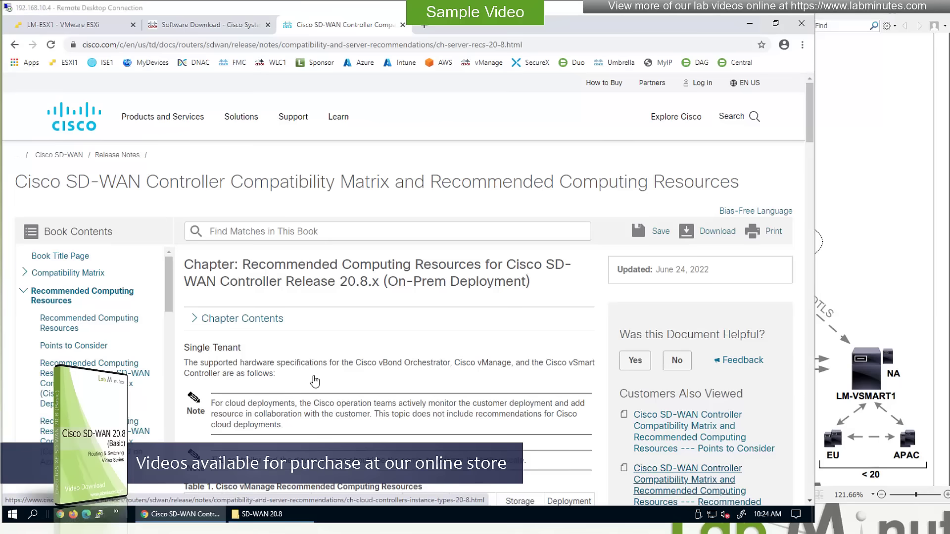
pyautogui.scroll(-3)
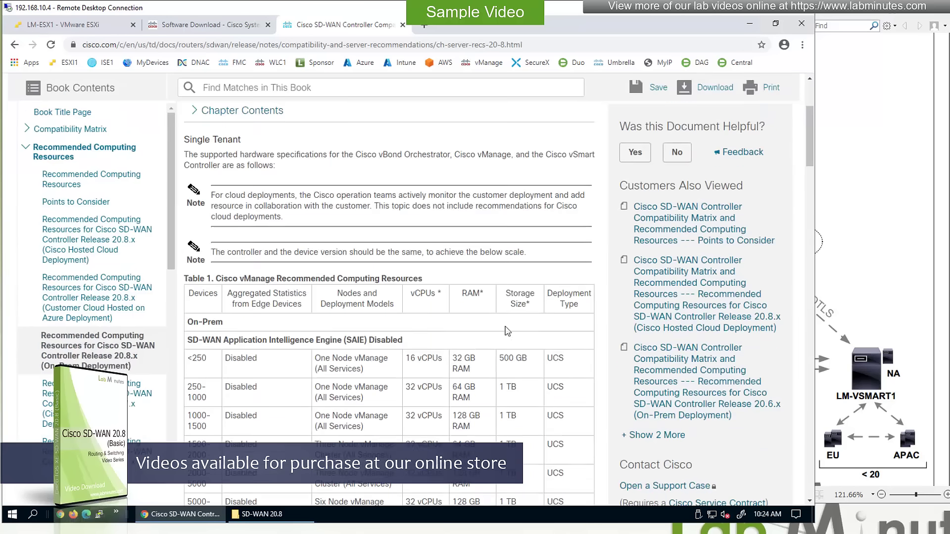
pyautogui.scroll(-3)
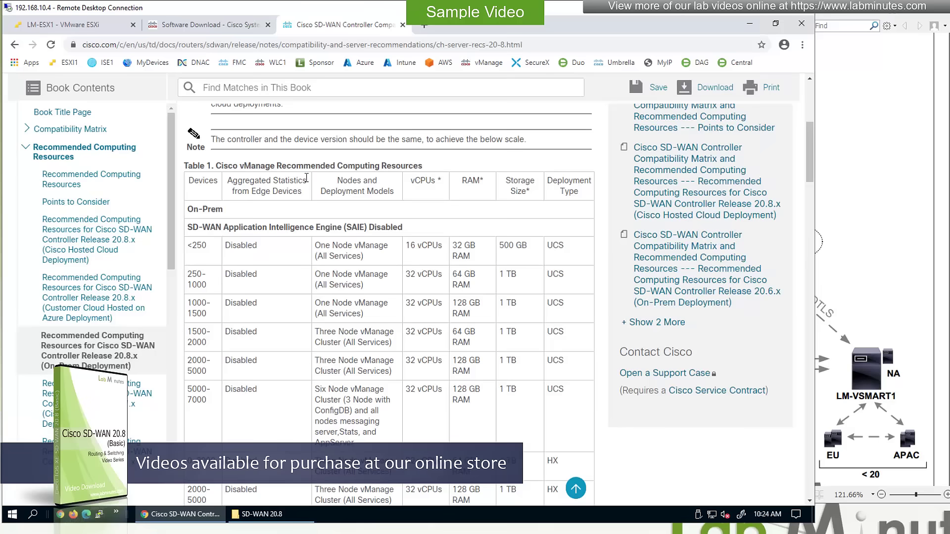
pyautogui.moveTo(285, 183)
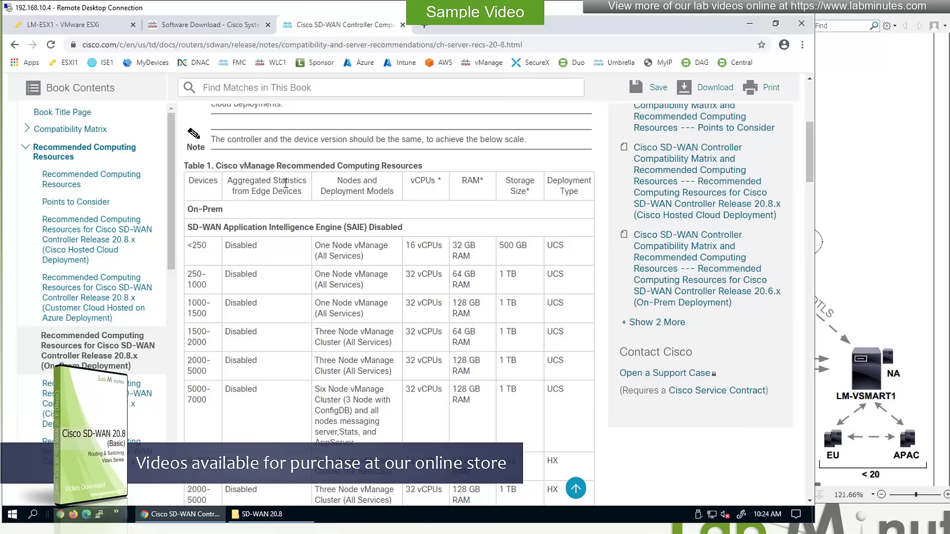
pyautogui.scroll(-3)
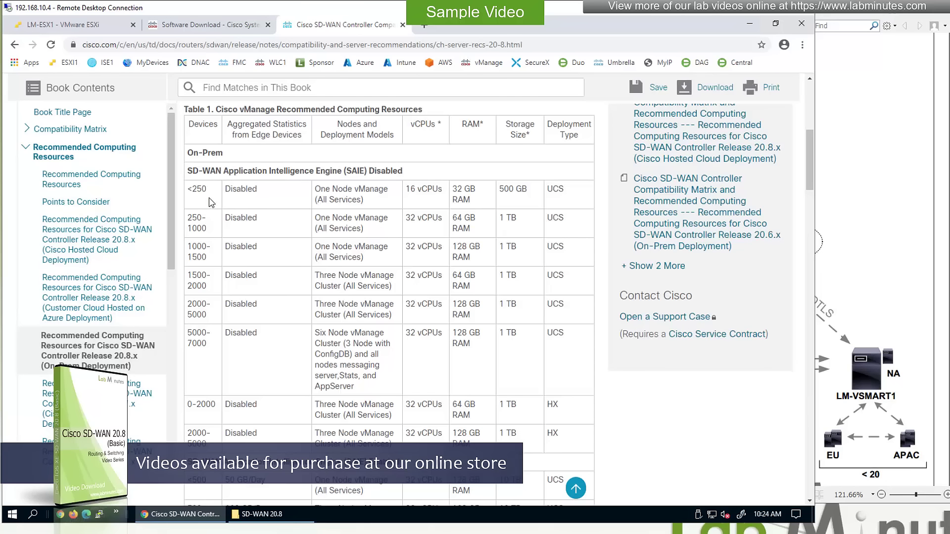
pyautogui.moveTo(211, 201)
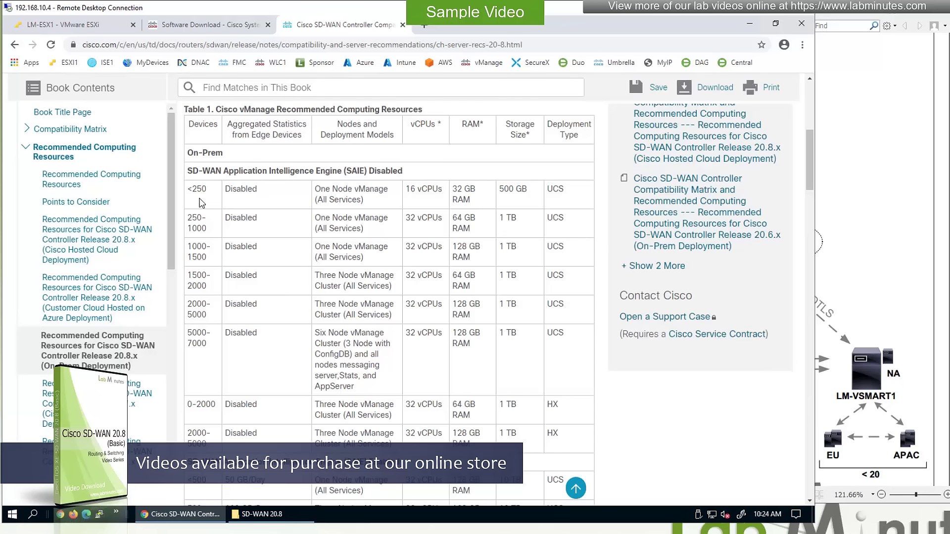
pyautogui.moveTo(398, 196)
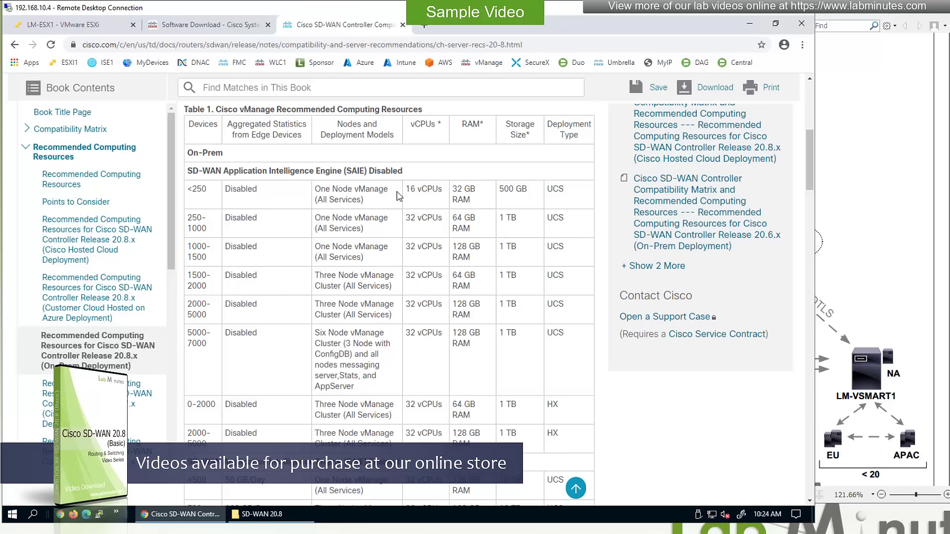
pyautogui.moveTo(478, 189)
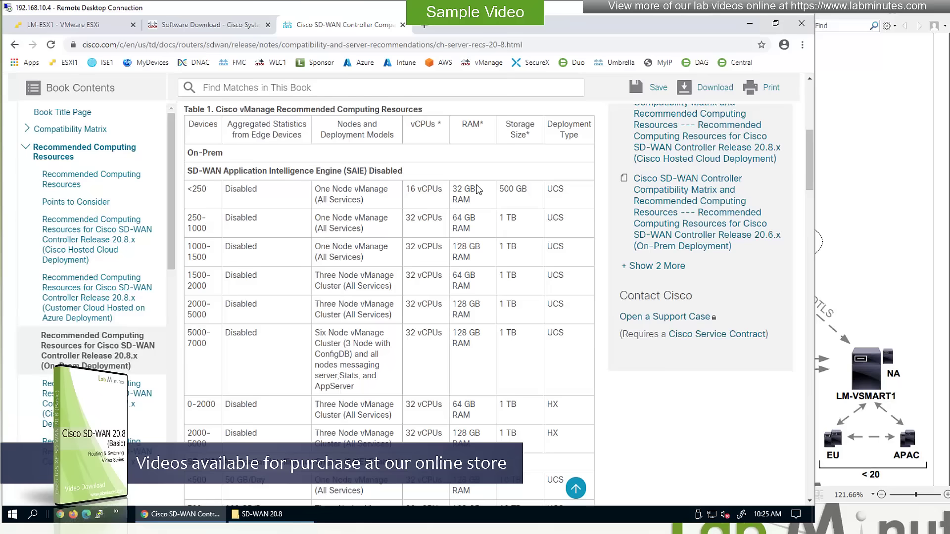
pyautogui.moveTo(537, 196)
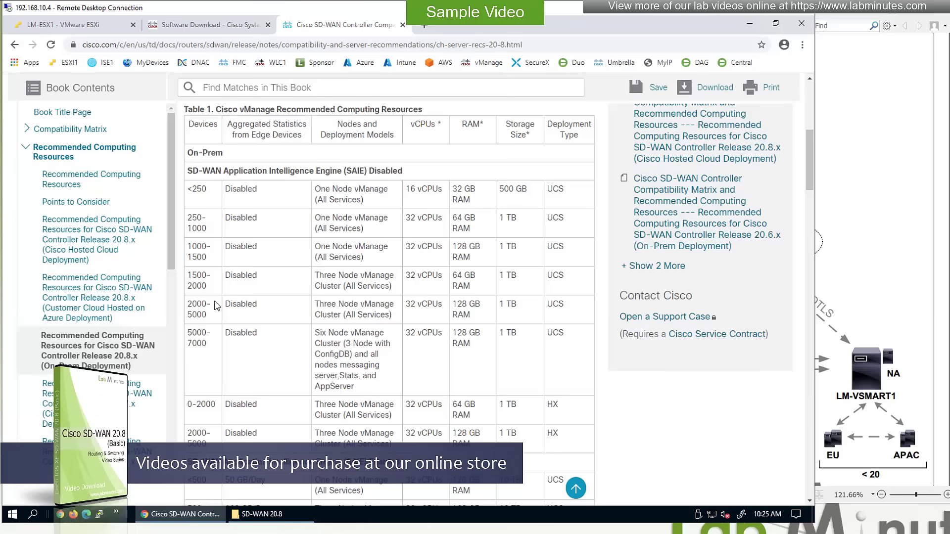
pyautogui.moveTo(215, 353)
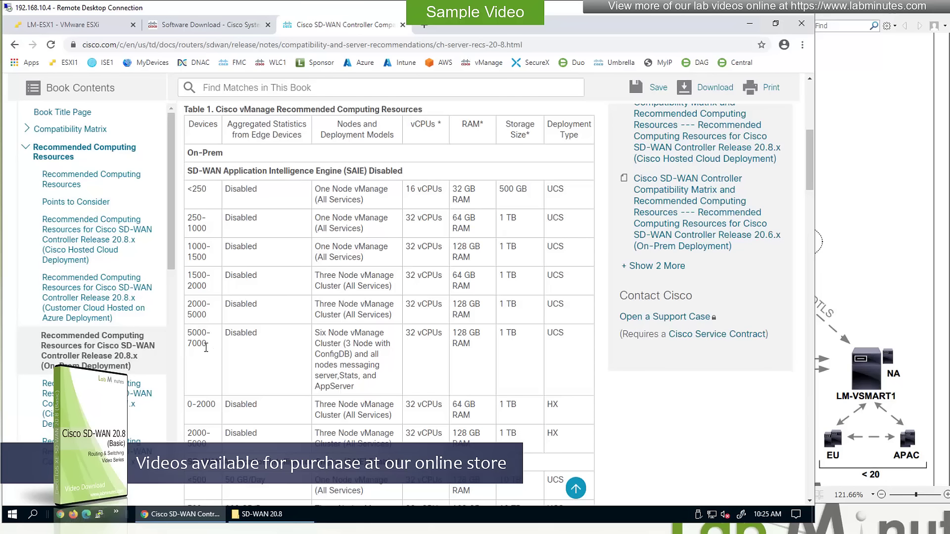
pyautogui.moveTo(427, 345)
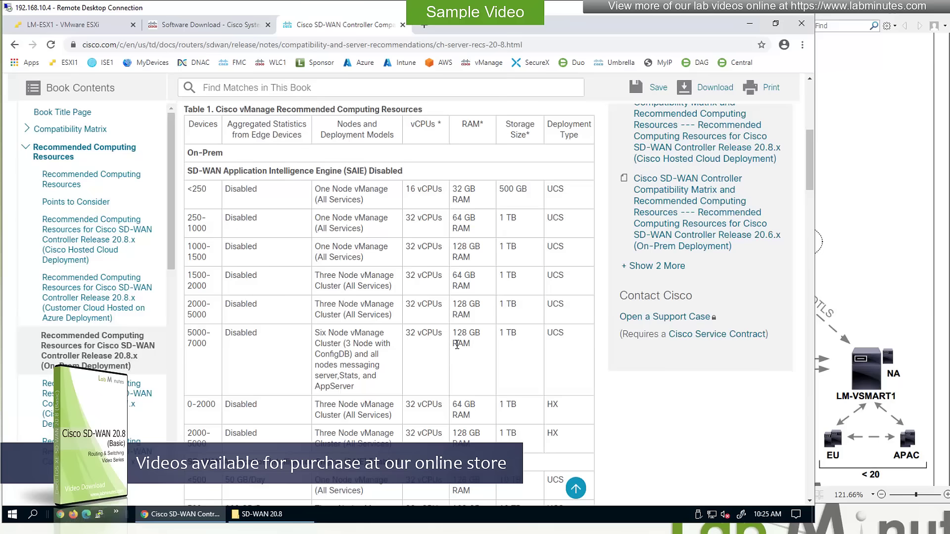
pyautogui.moveTo(507, 343)
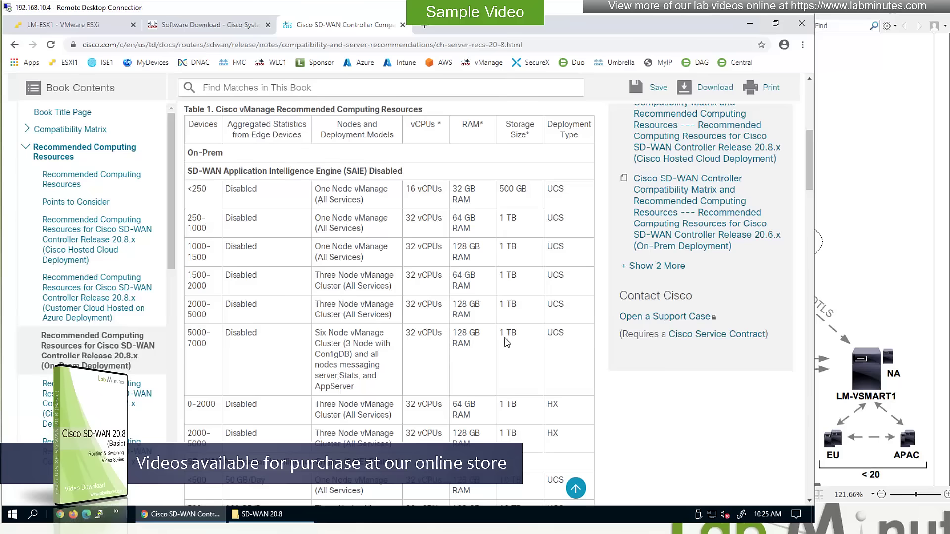